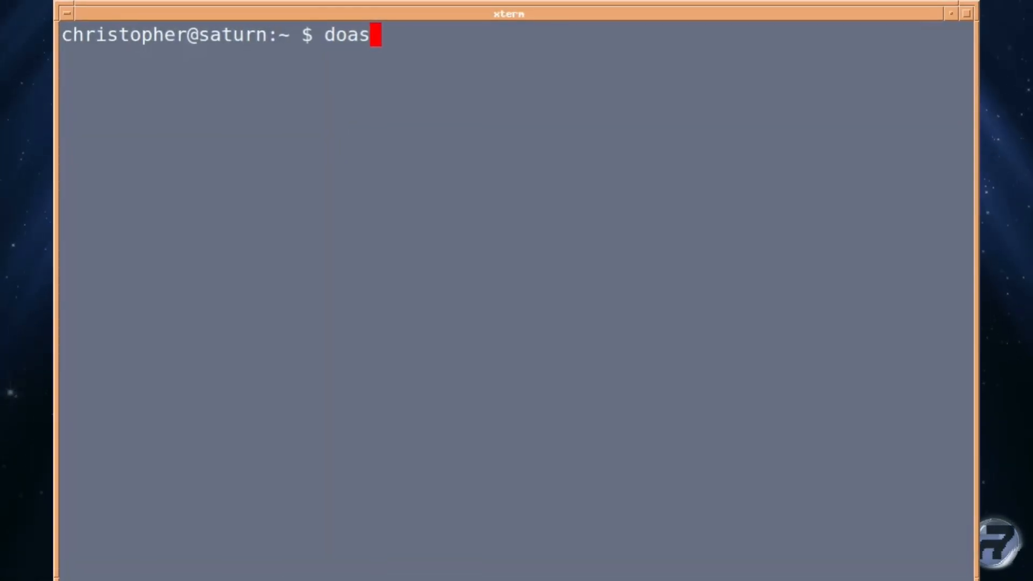
Install the cloc package with 'doas pkg install cloc'
text(p)
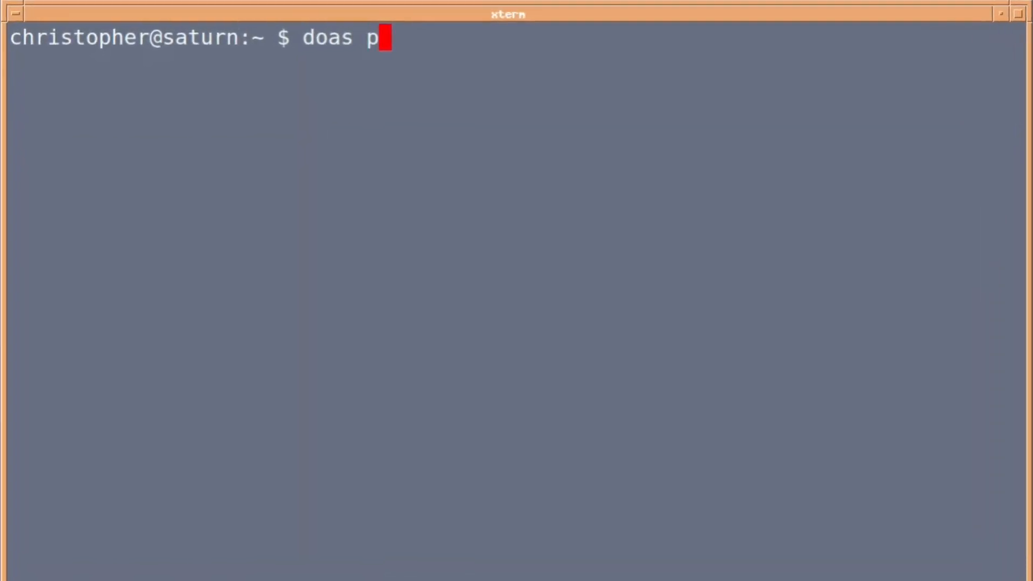
text(kg insta)
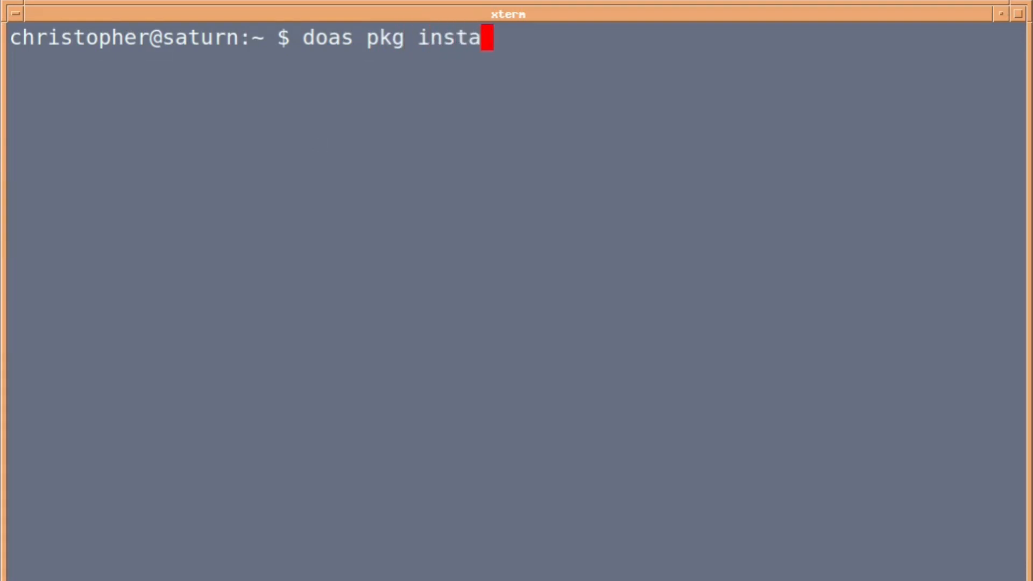
text(ll cloc)
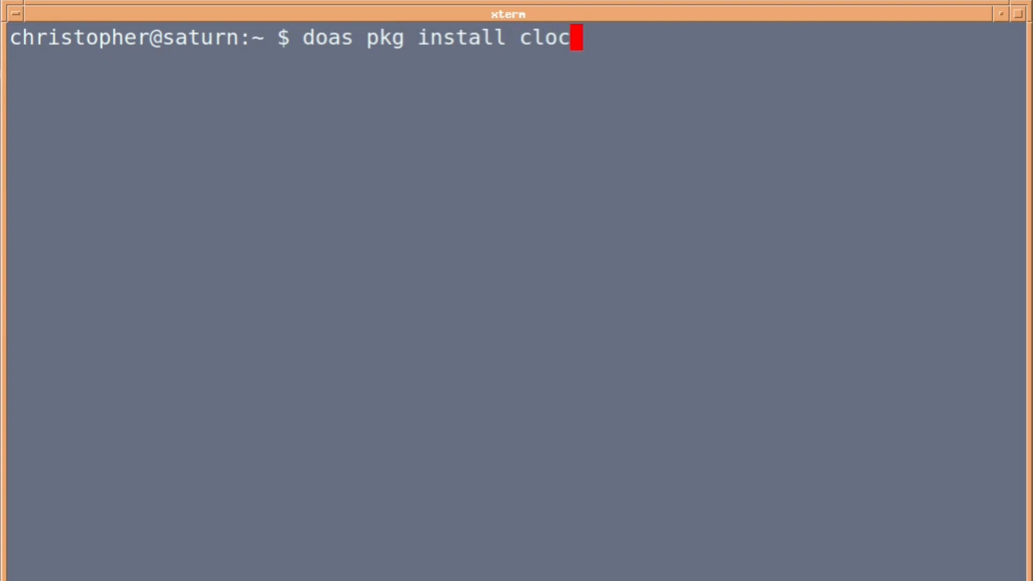
key(Return)
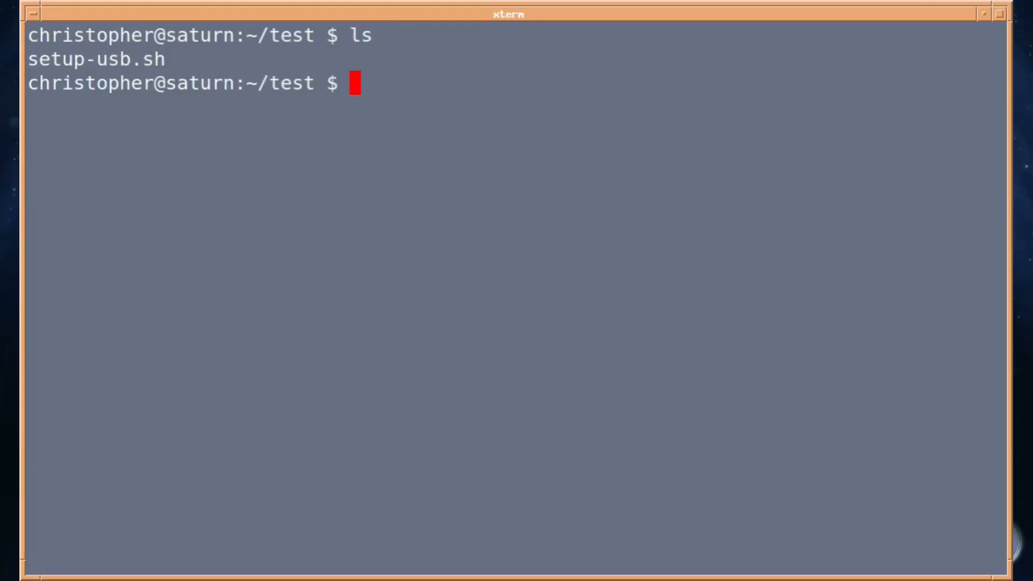
text(c)
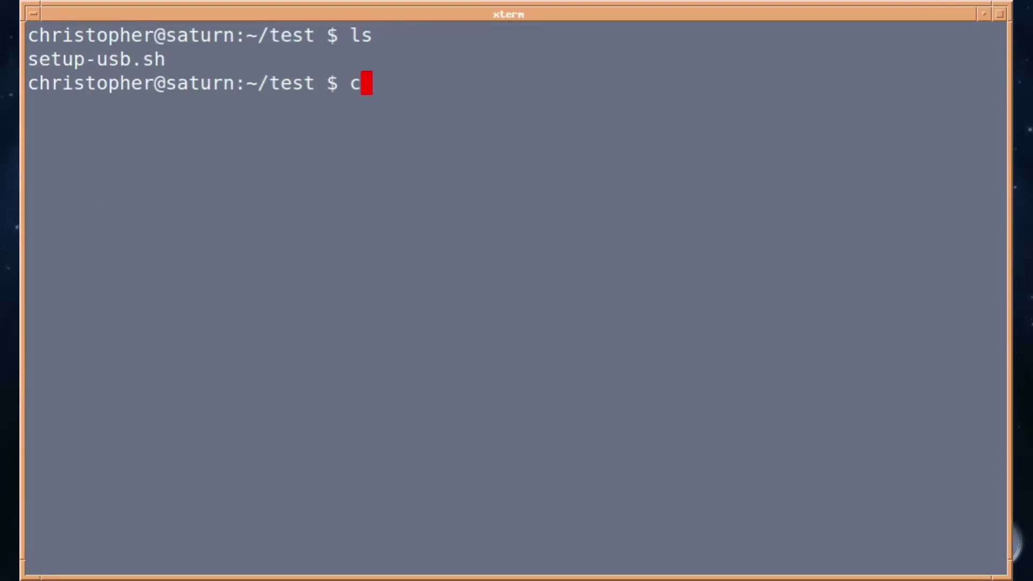
text(at)
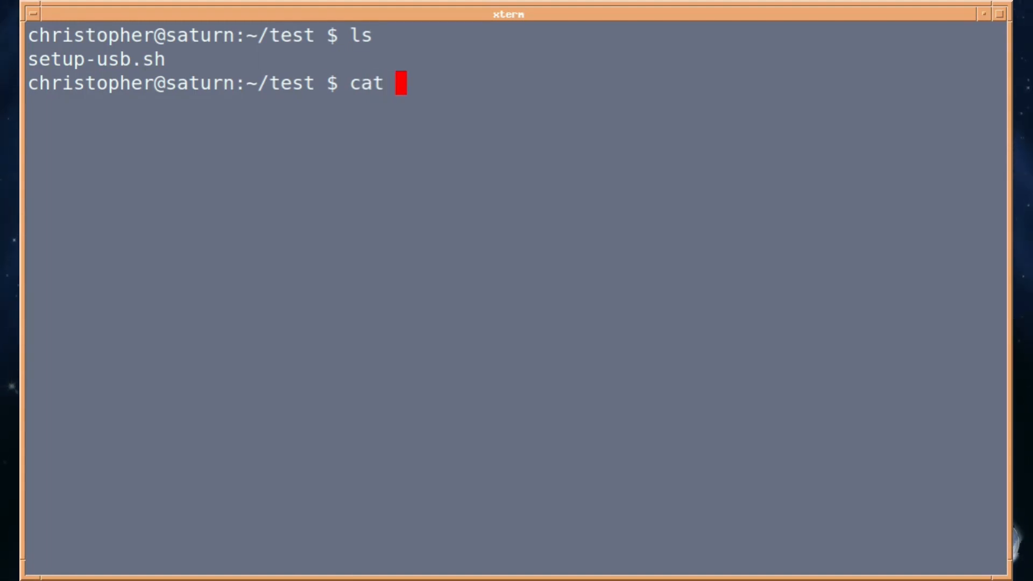
text(setup)
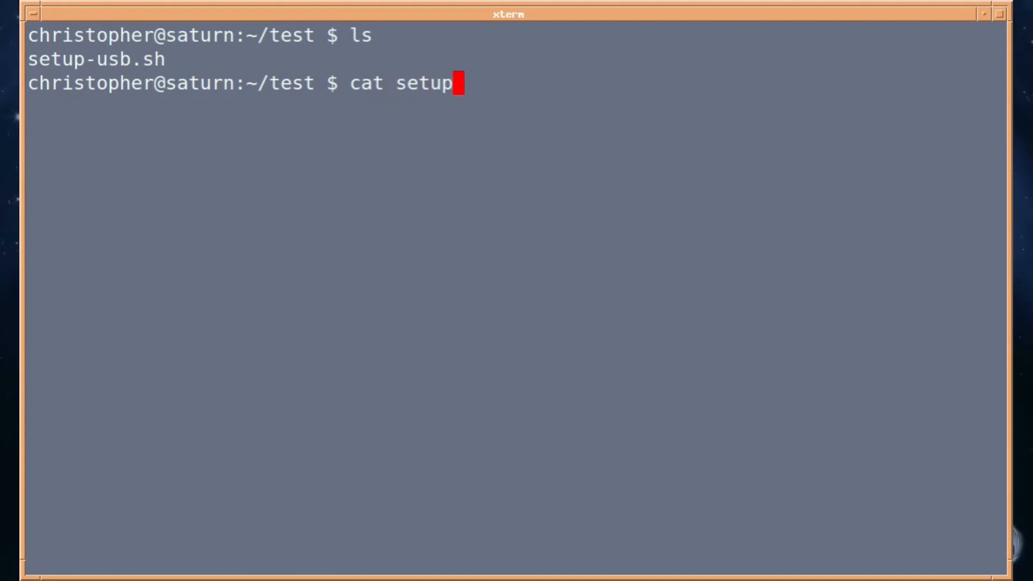
text(-usb)
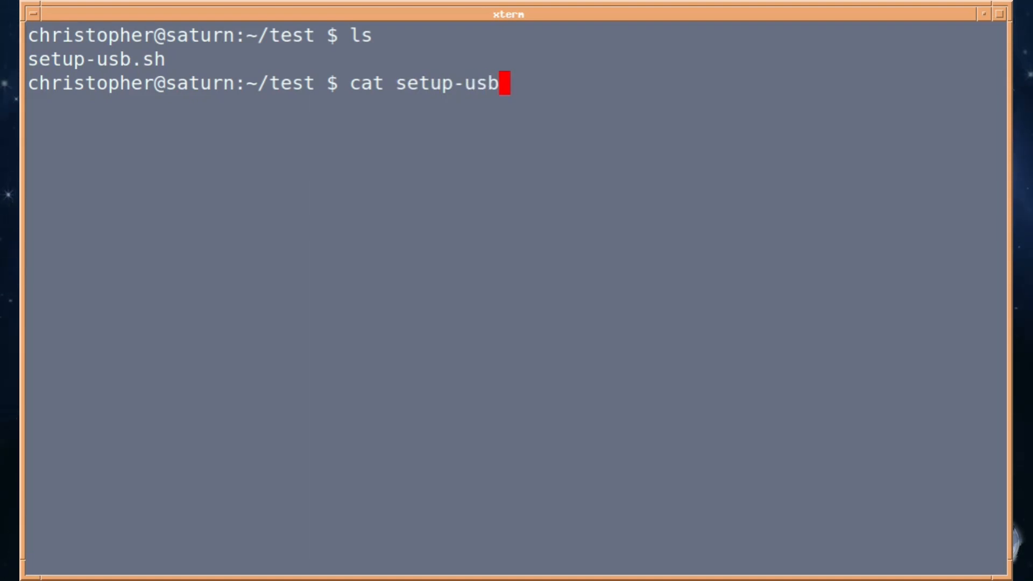
text(.sh)
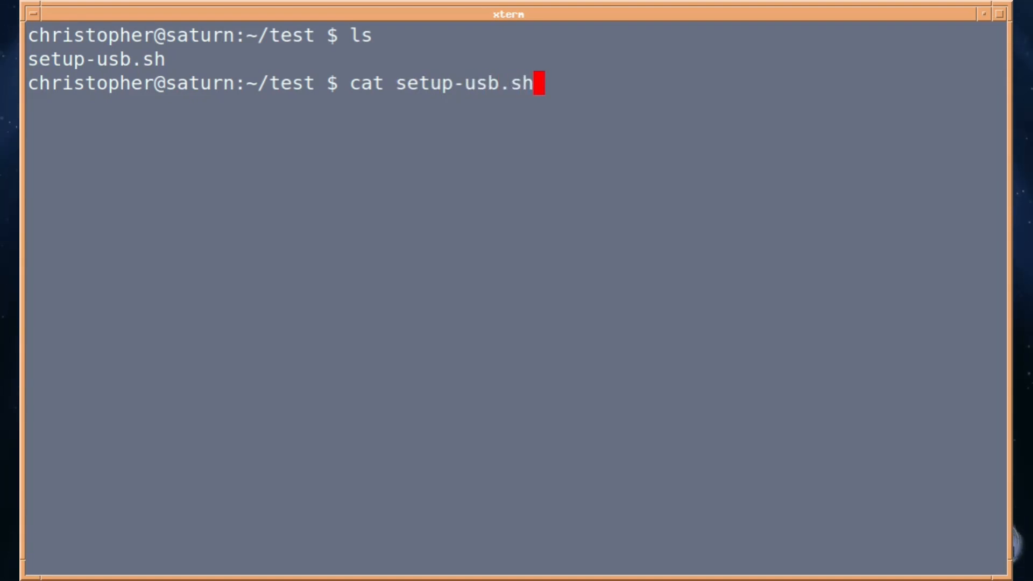
key(Return)
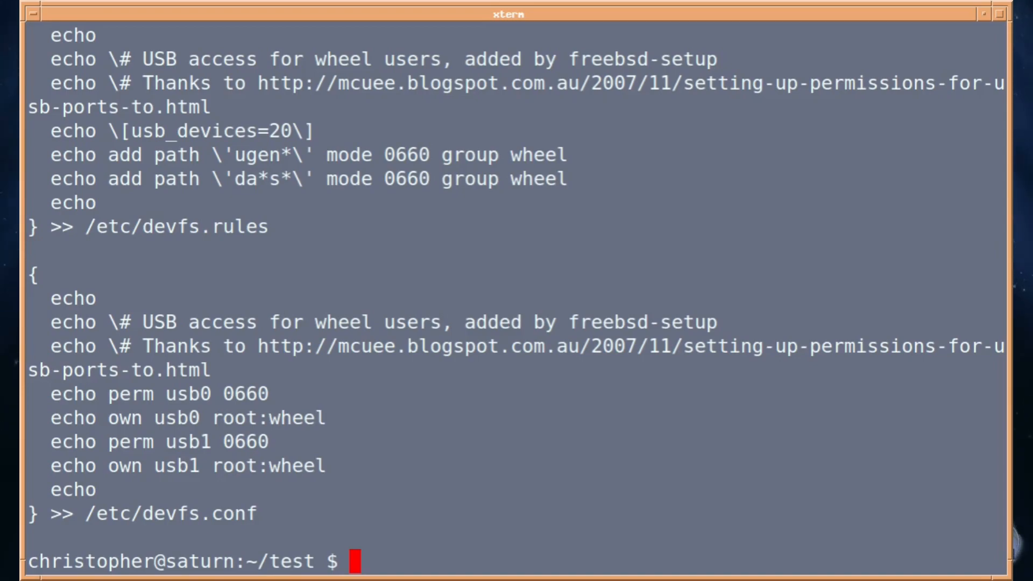
text(clear)
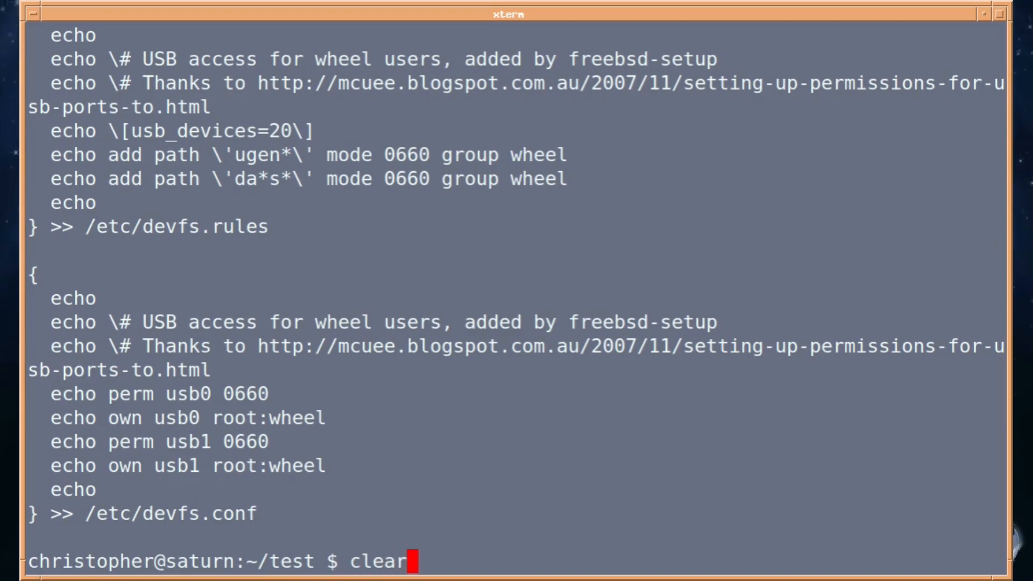
key(Return)
text(ls)
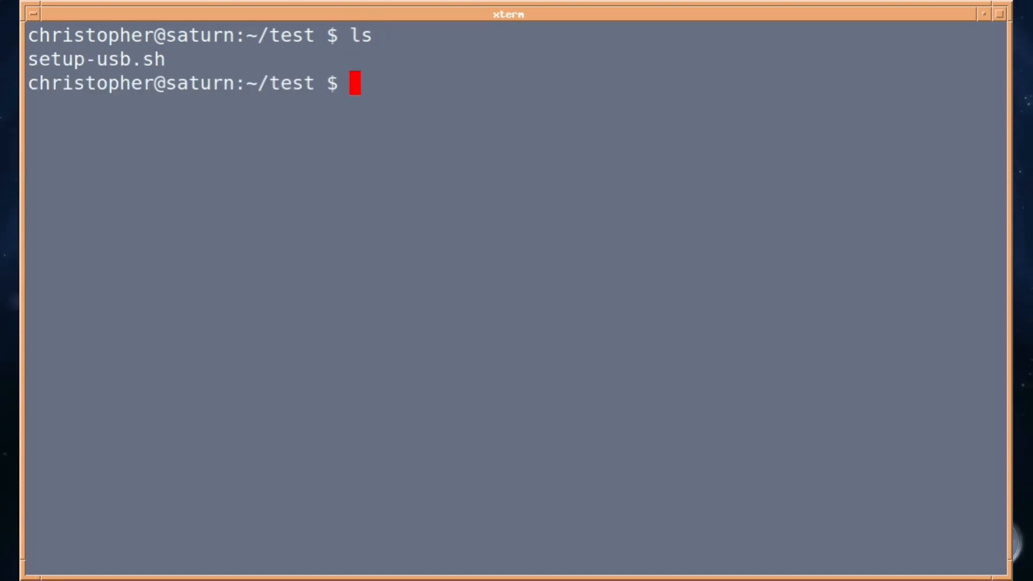
Run cloc on setup-usb.sh, reporting 21 code and 4 blank Bourne Shell lines
text(c)
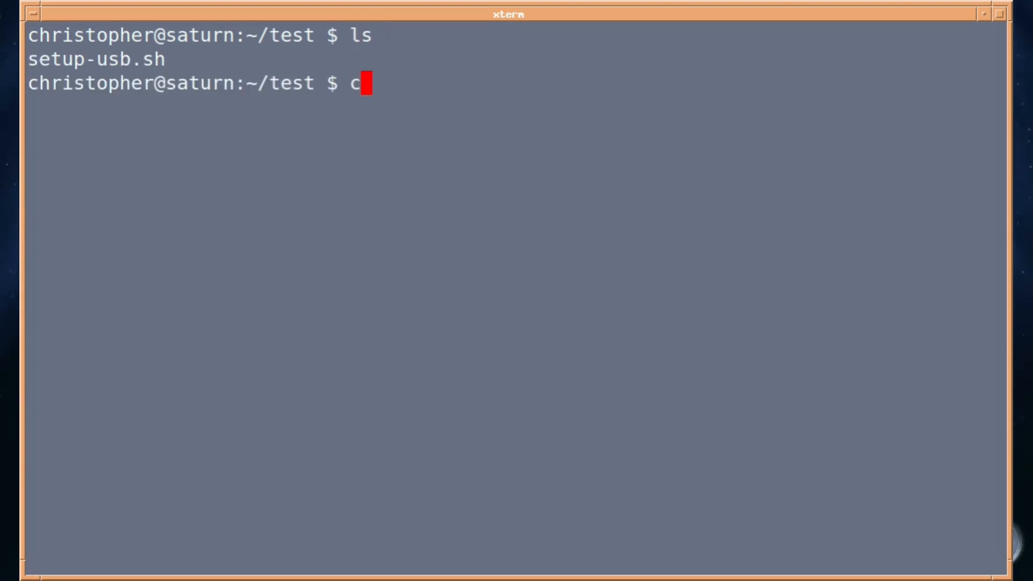
text(loc)
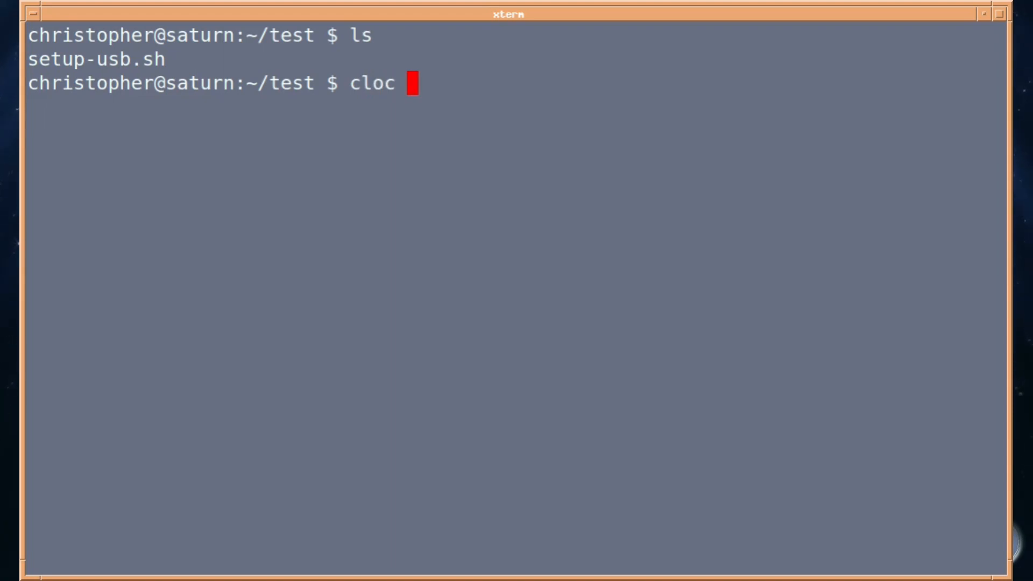
text(setu)
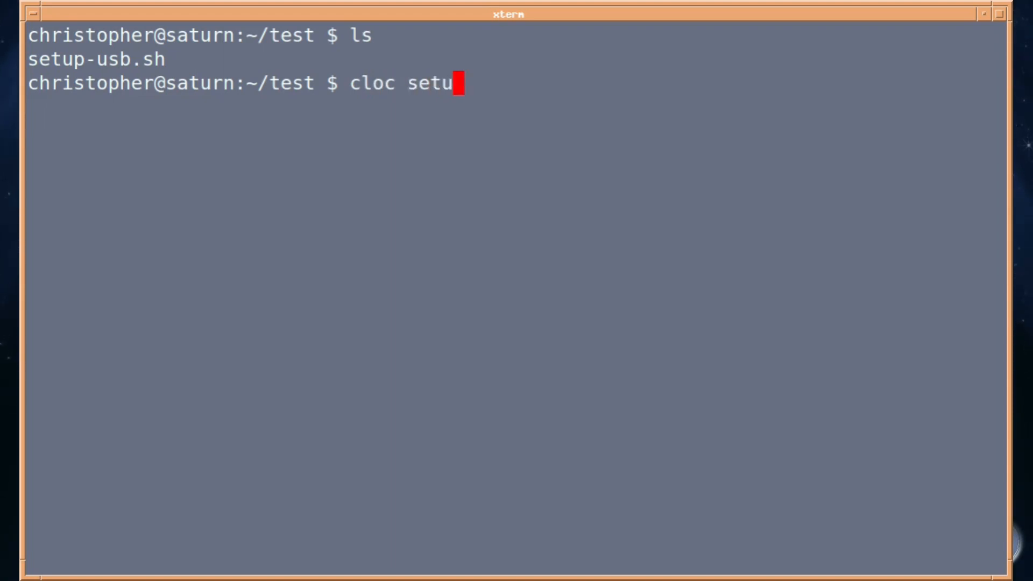
text(p-usb)
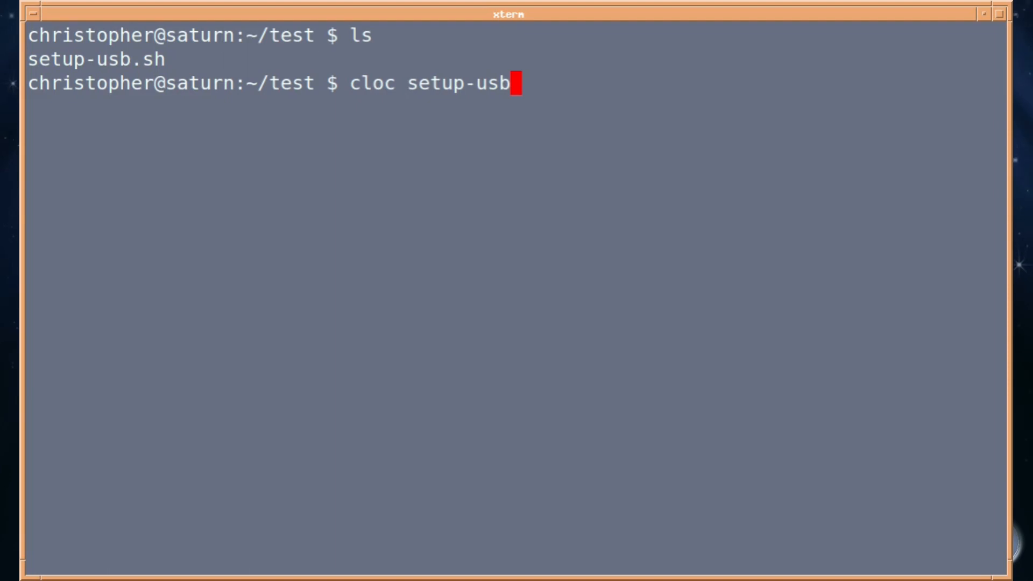
text(.sh)
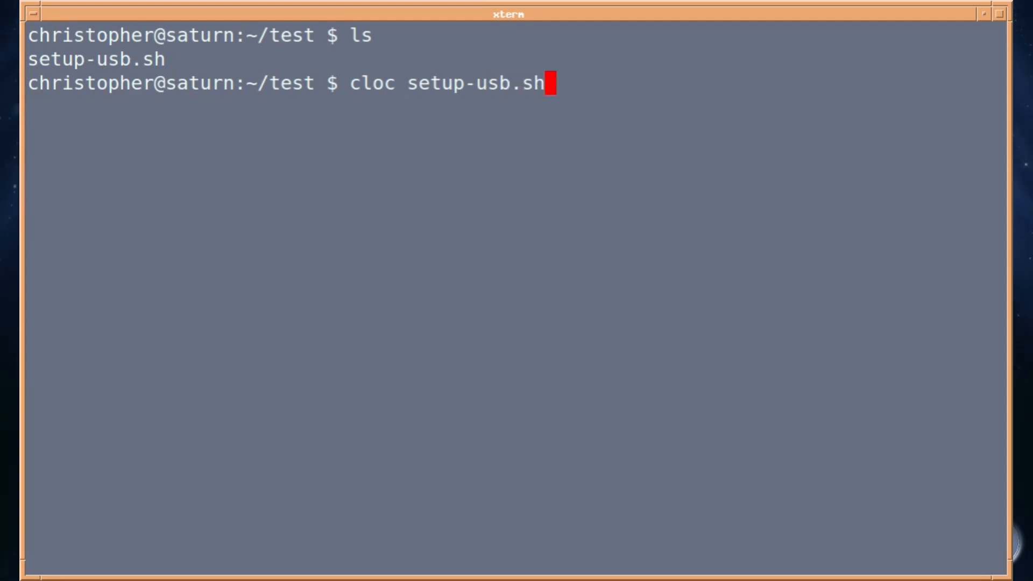
key(Return)
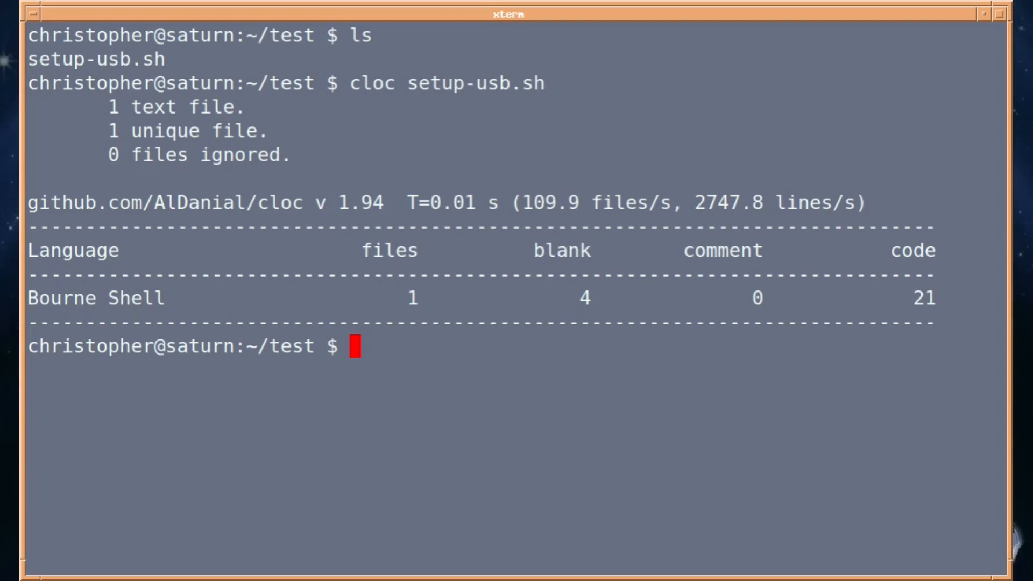
mouse_move(140, 447)
text(ls)
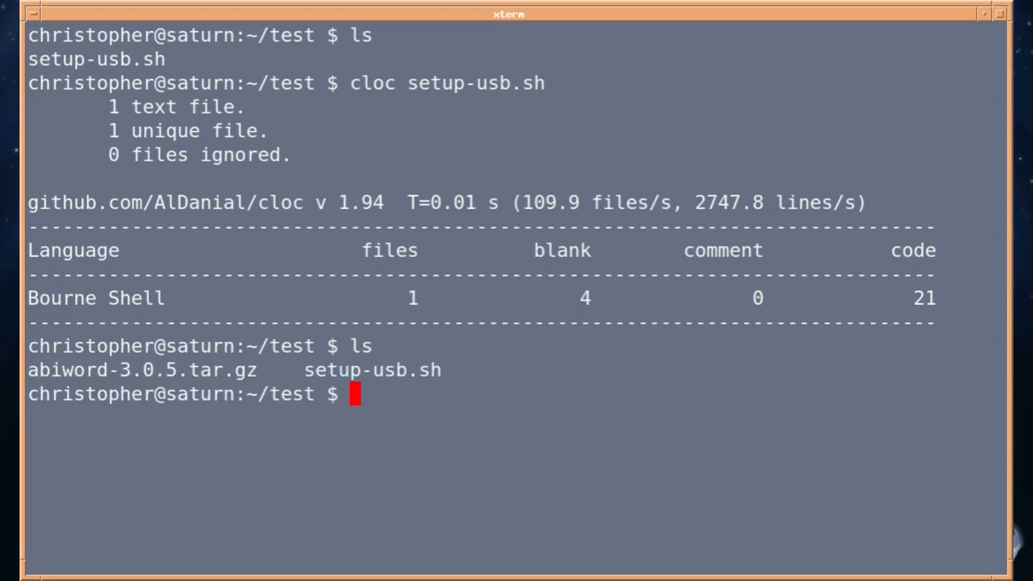
Run cloc on abiword-3.0.5.tar.gz and scroll through the per-language results table
text(cloc abiword-3.0.5.tar.gz)
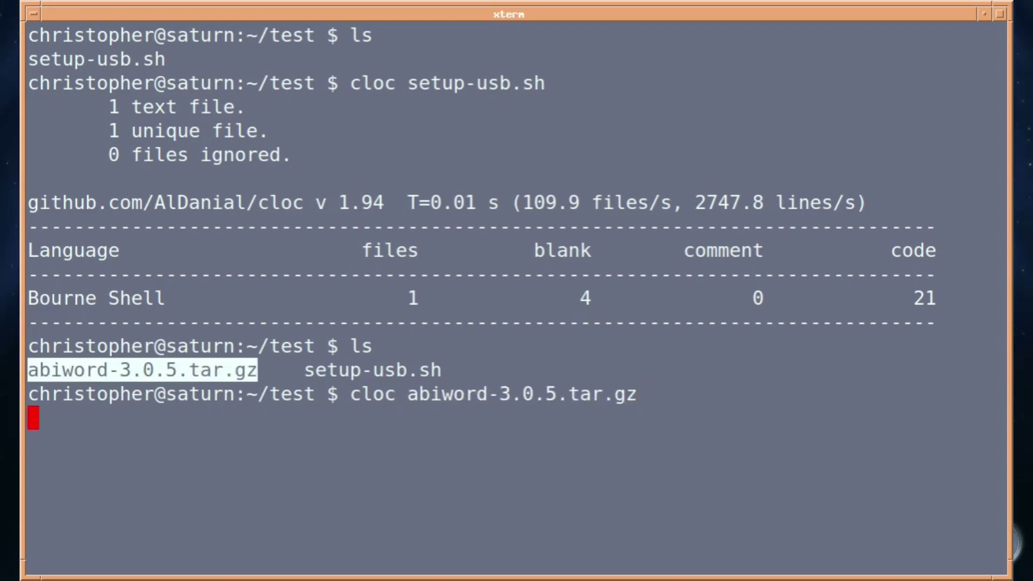
key(Return)
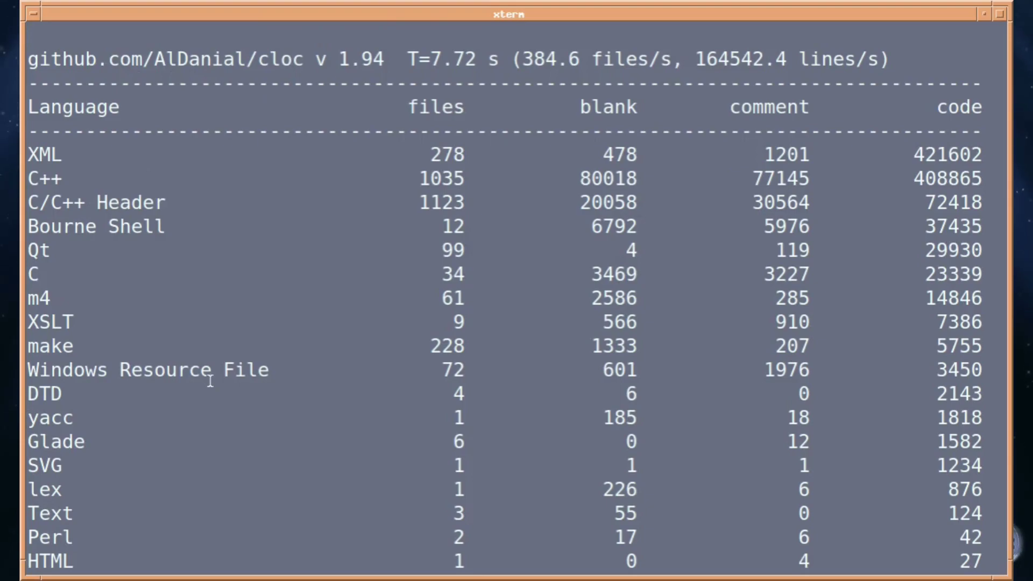
scroll(down, 3)
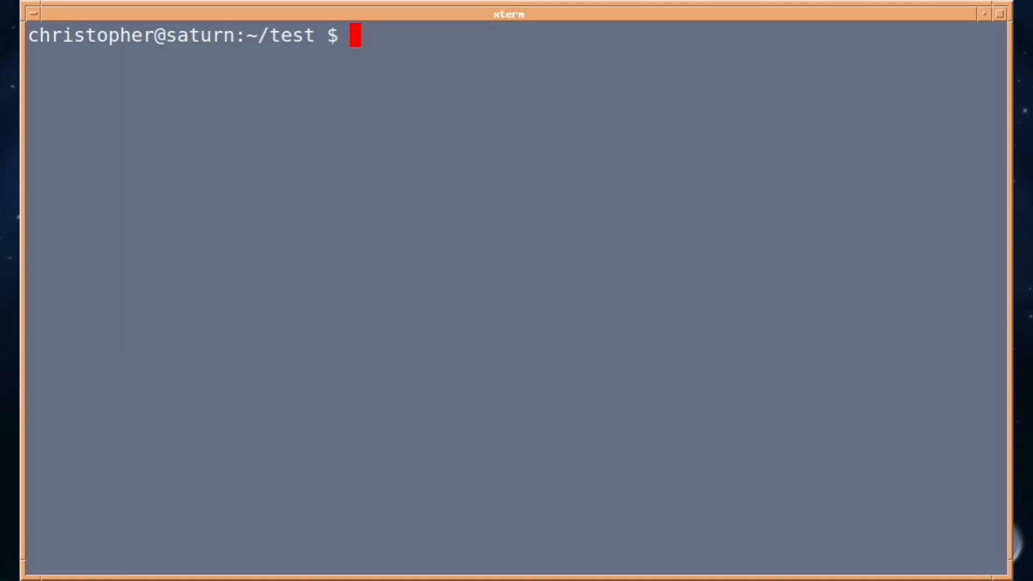
Try the cloc man page, then pipe 'cloc --help' into a pager
text(man c)
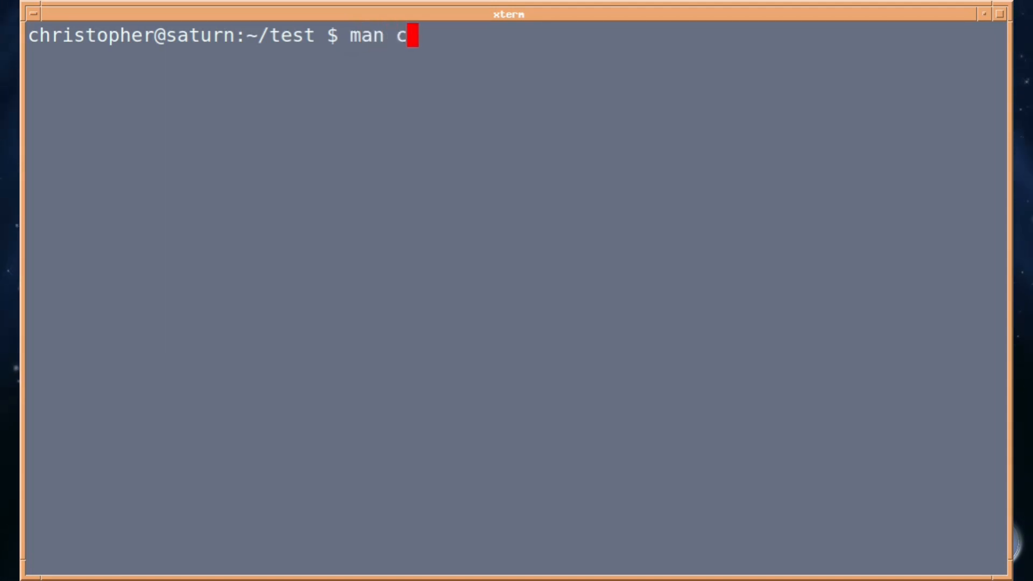
key(Return)
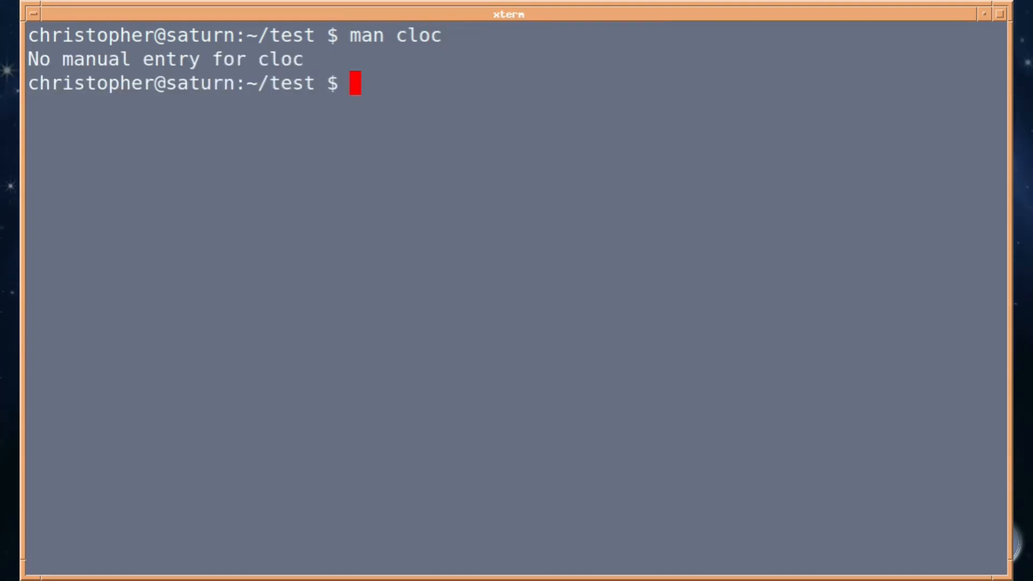
text(cloc)
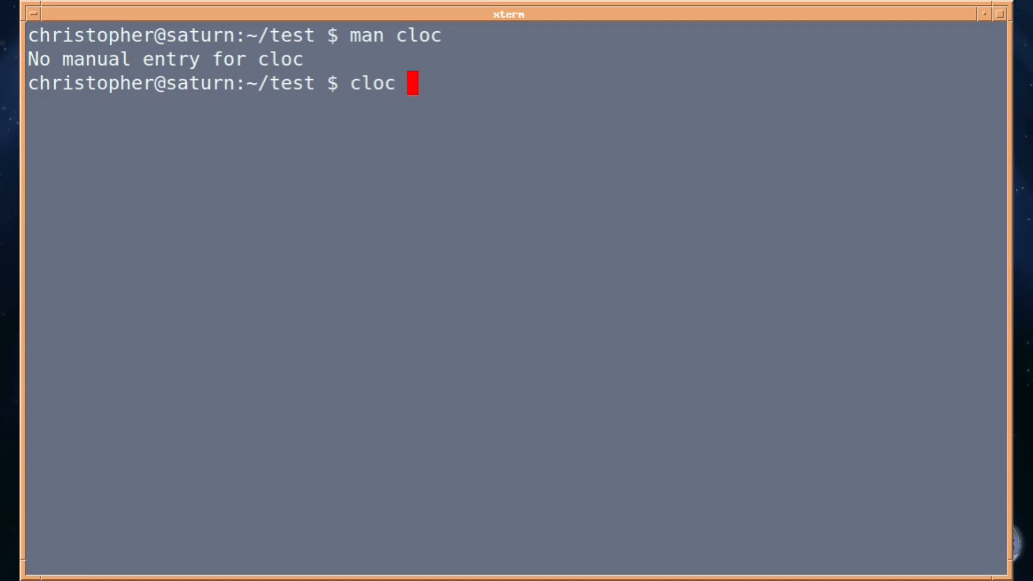
text(--h)
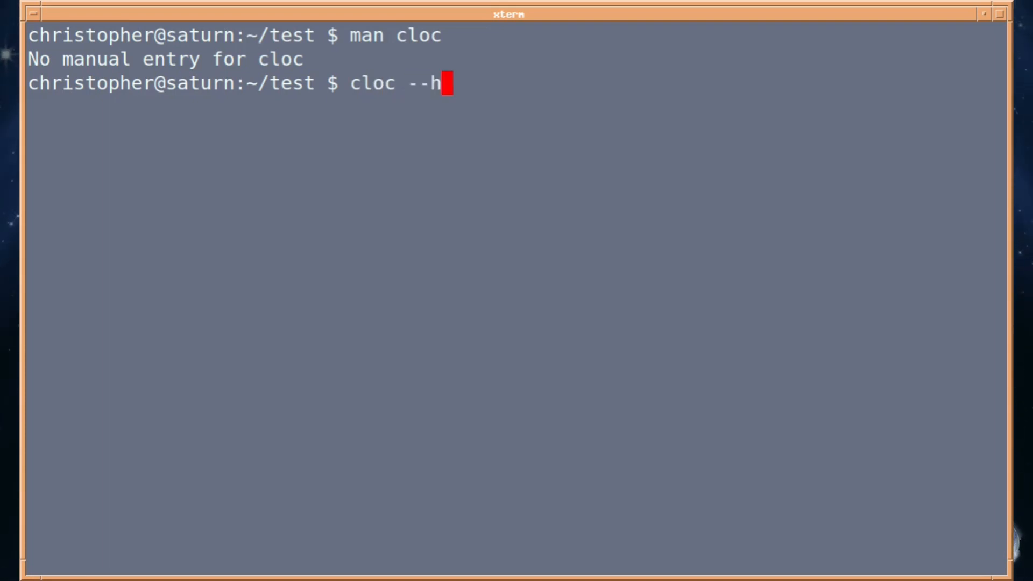
text(elp)
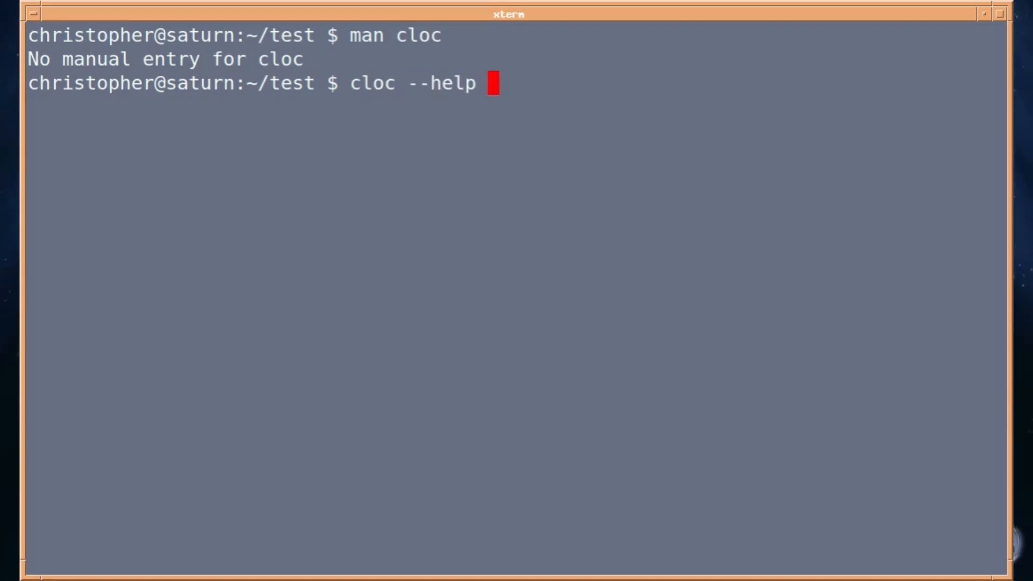
text(|)
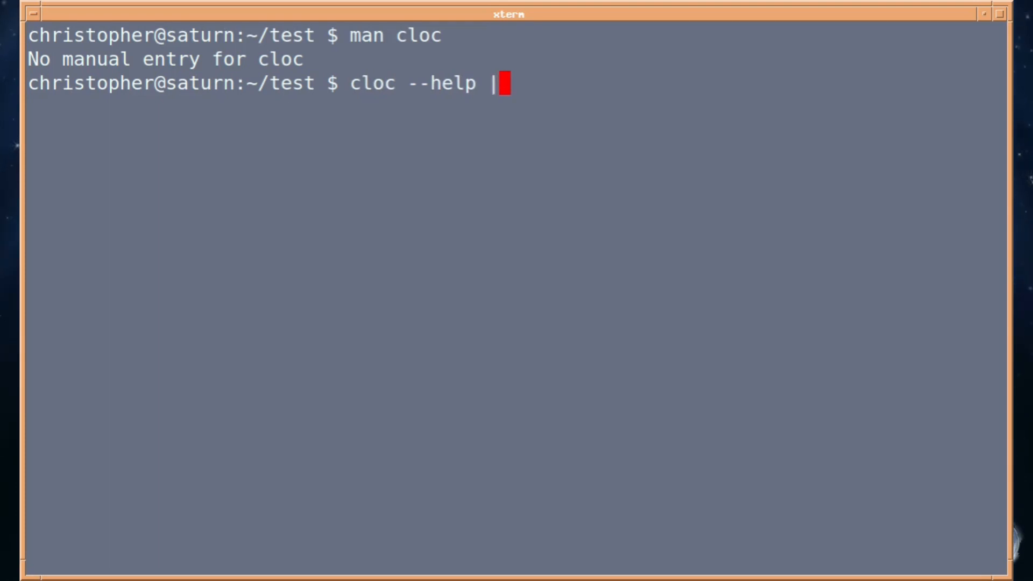
key(Return)
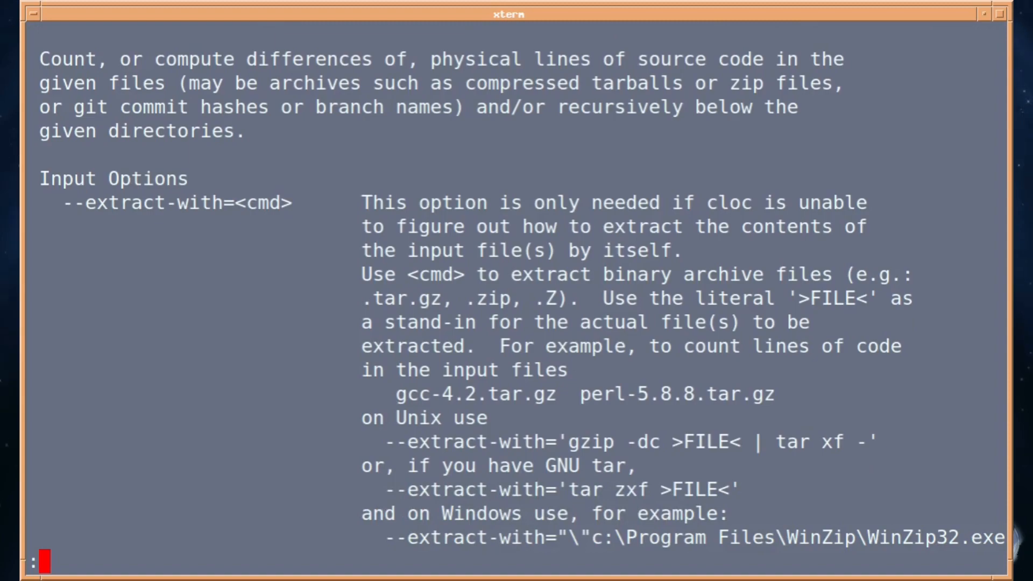
Page down through cloc's help text to the processing options
scroll(down, 3)
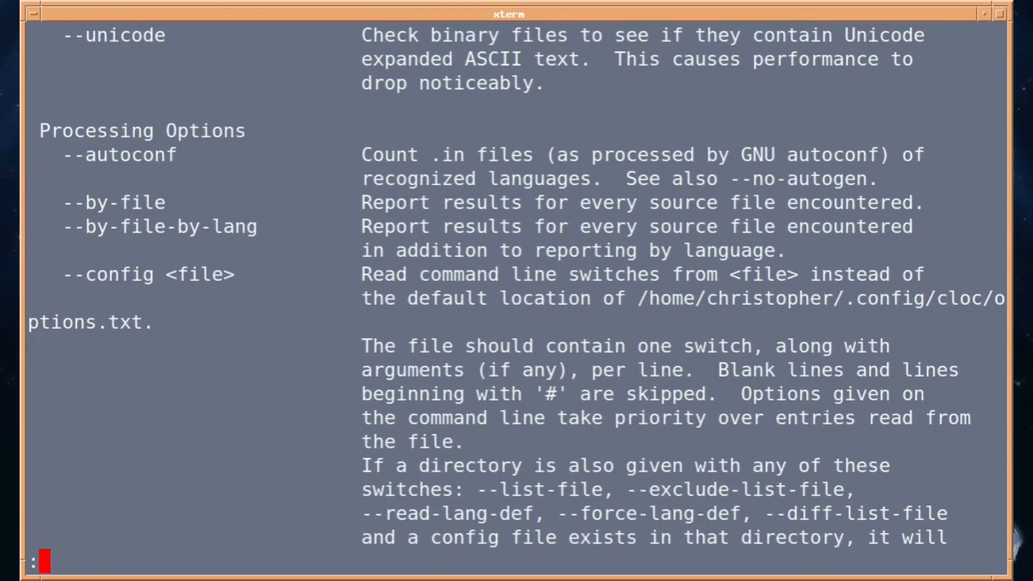
scroll(down, 3)
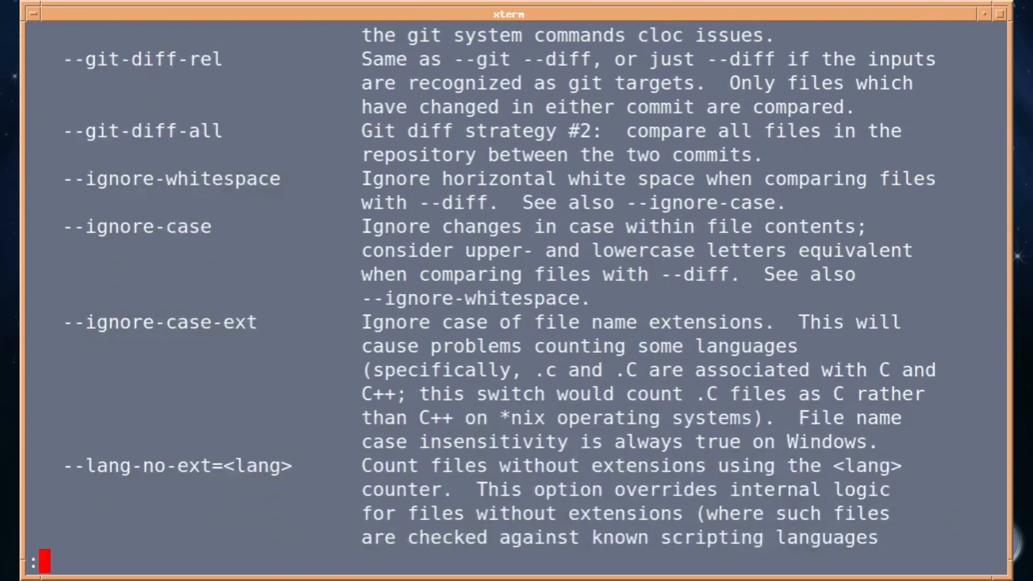
scroll(down, 3)
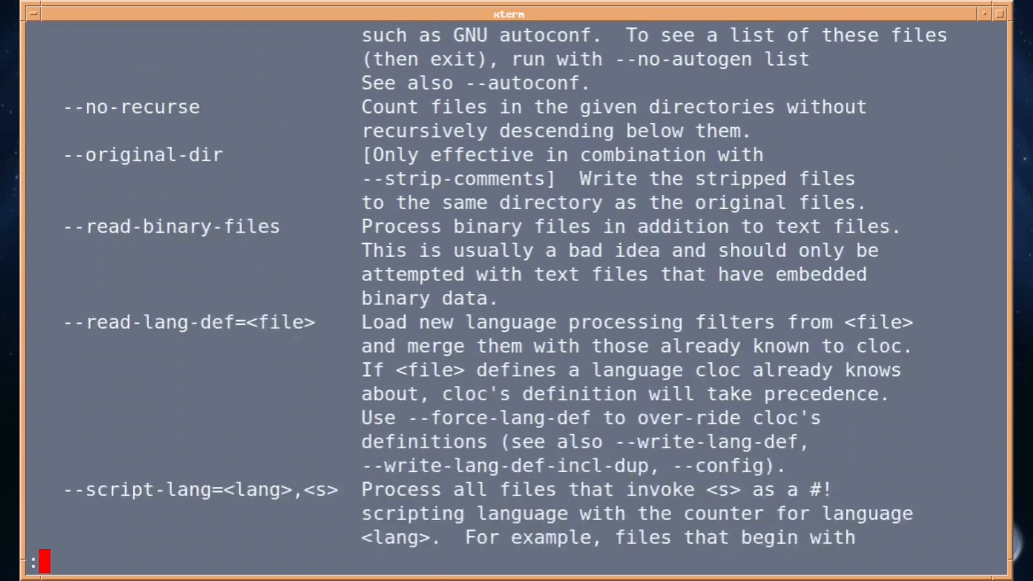
scroll(down, 3)
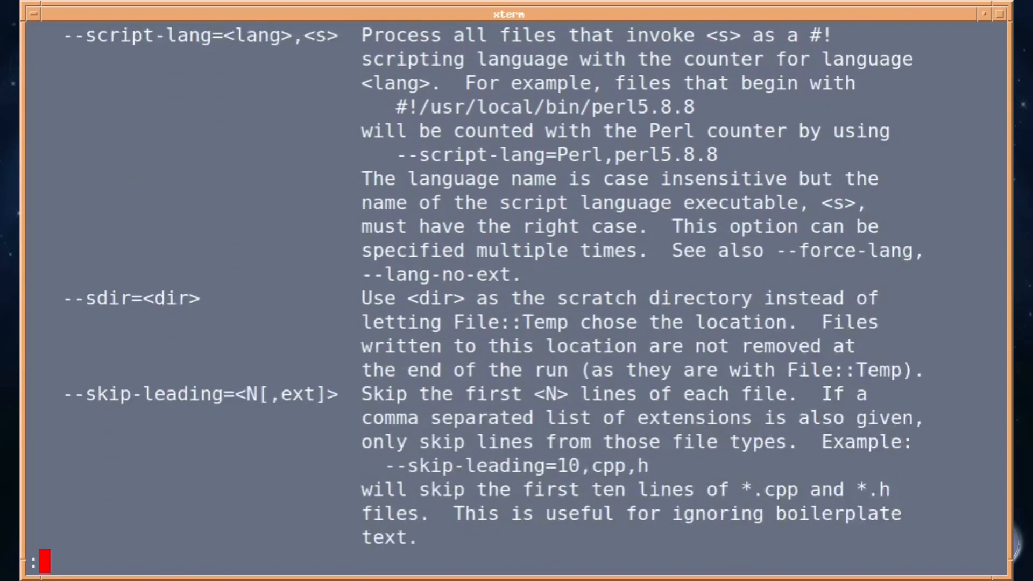
scroll(down, 3)
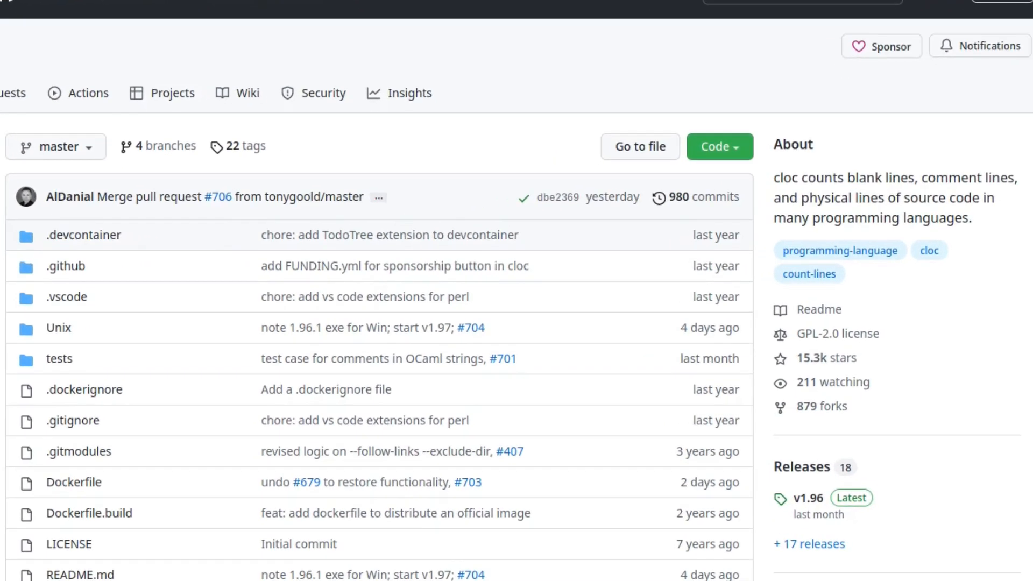
Scroll the cloc README to the file, directory, archive and git repository examples
scroll(down, 3)
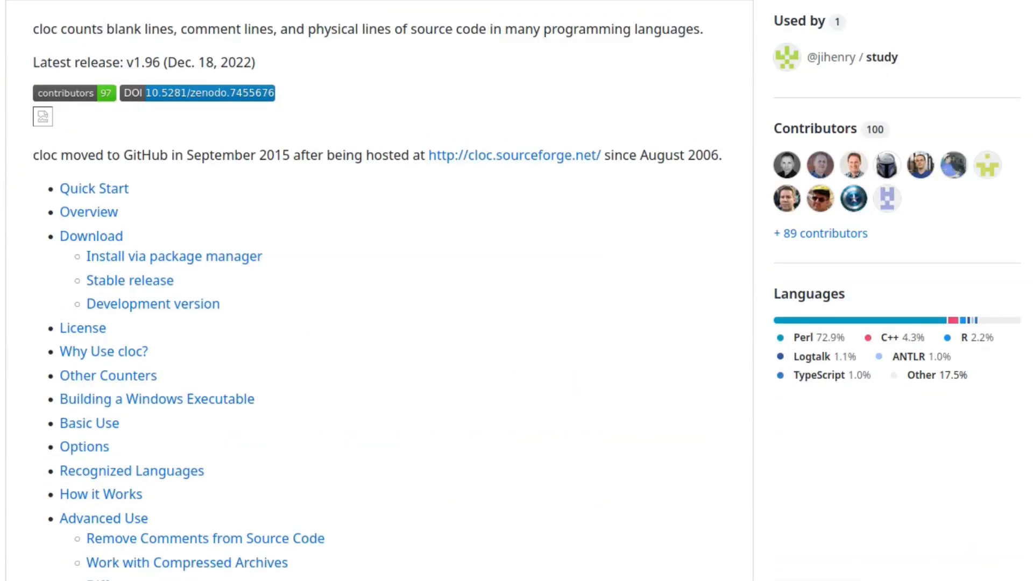
scroll(down, 3)
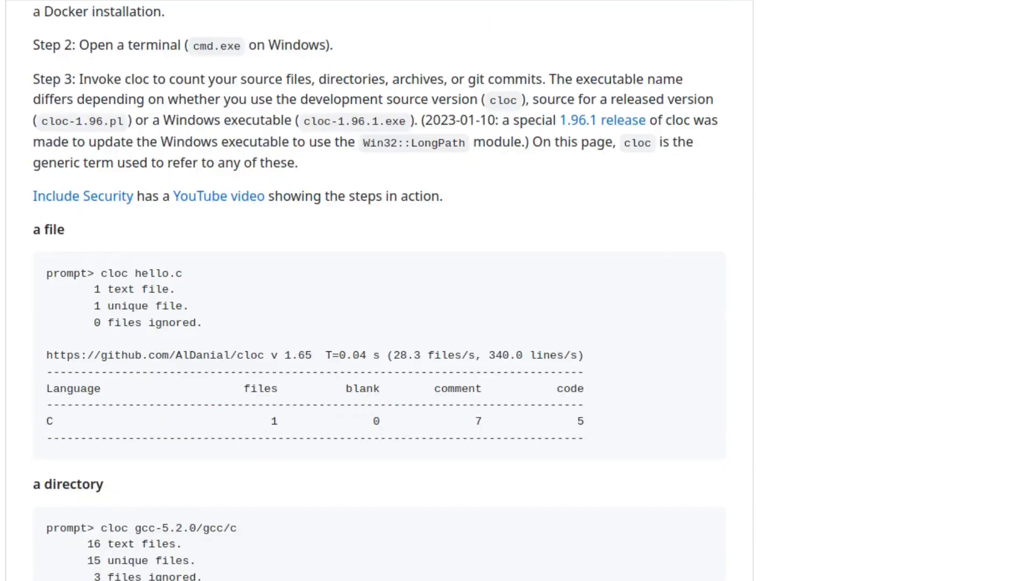
scroll(down, 3)
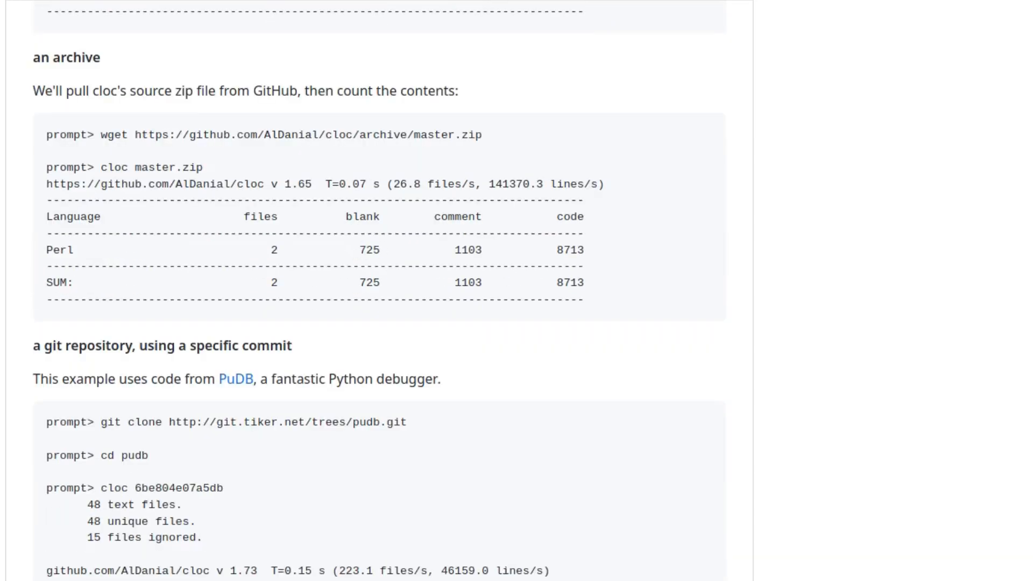
scroll(down, 3)
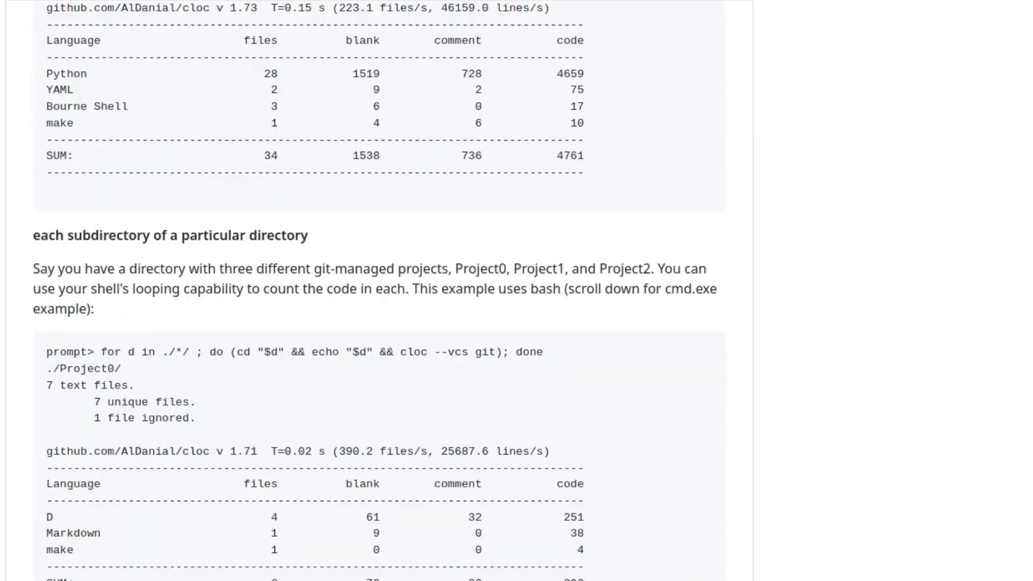
scroll(up, 3)
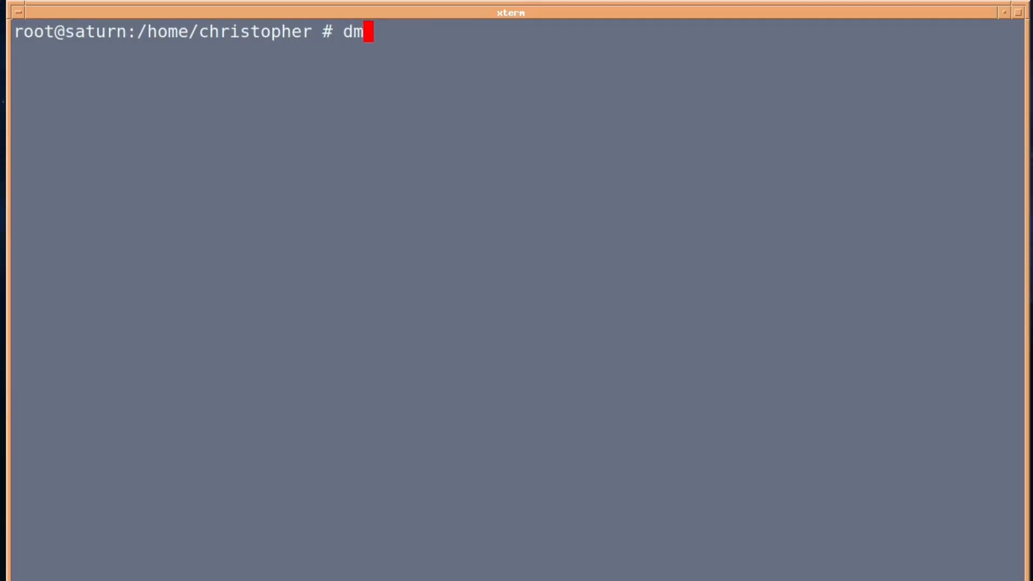
Run 'dmidecode --type' to list the valid type keywords
text(idecode)
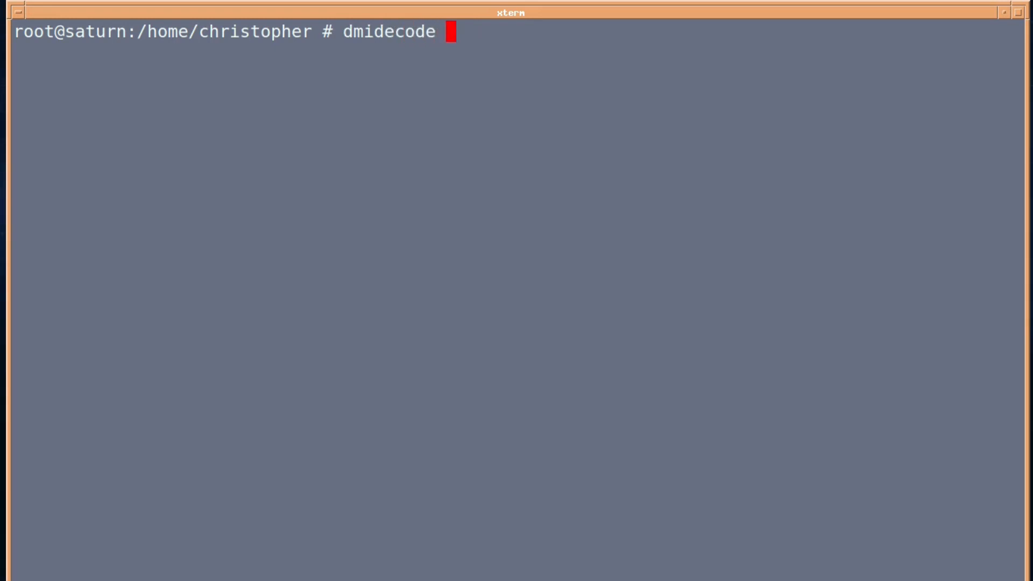
text(--type)
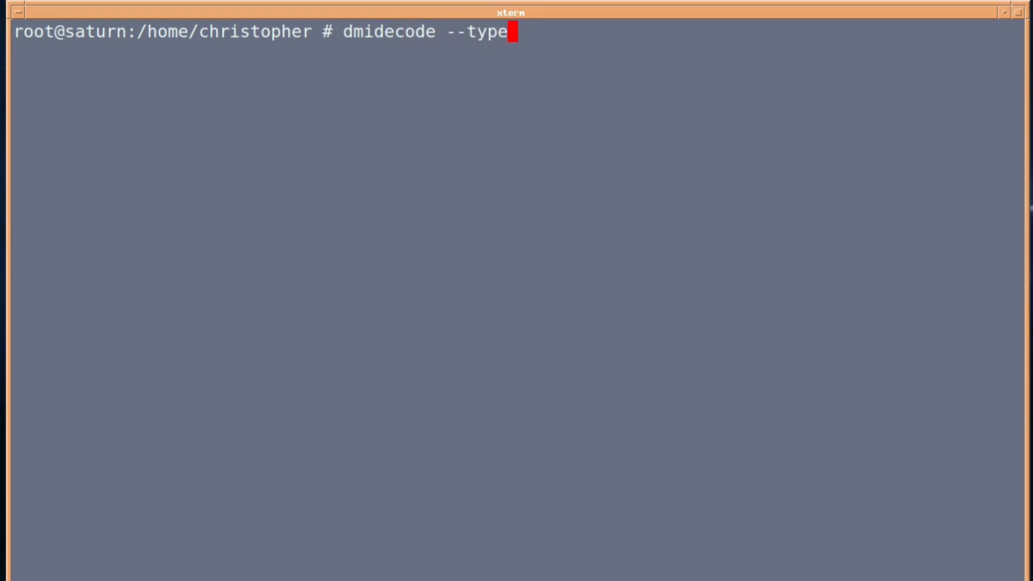
key(Return)
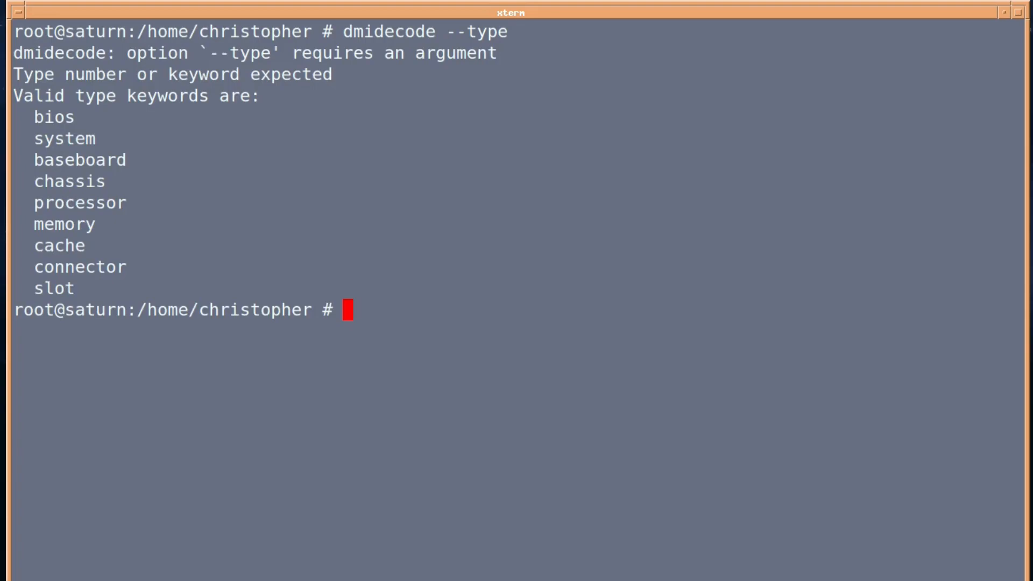
Query the baseboard hardware with 'dmidecode --type baseboard'
text(dmidecode --type)
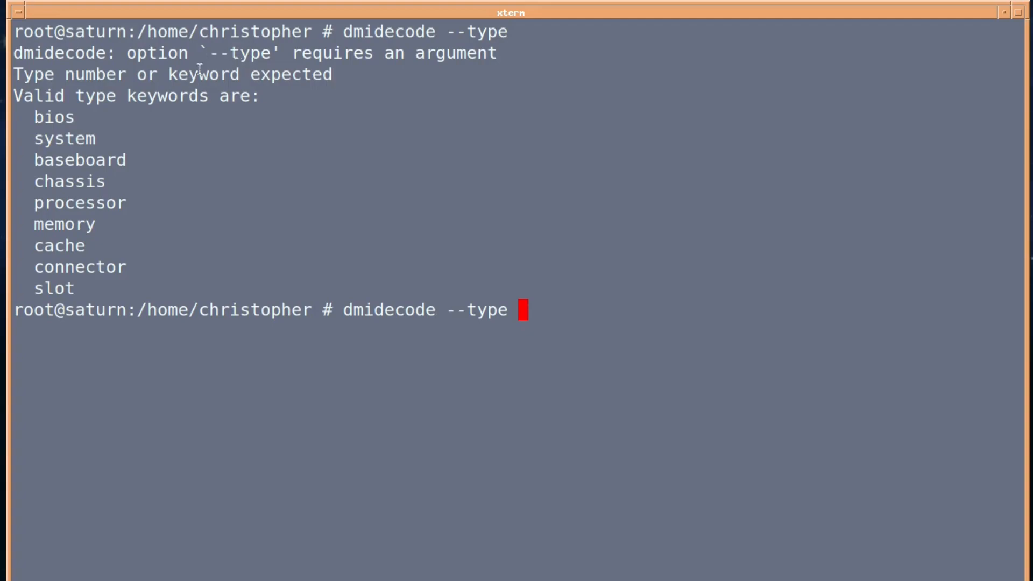
double_click(79, 159)
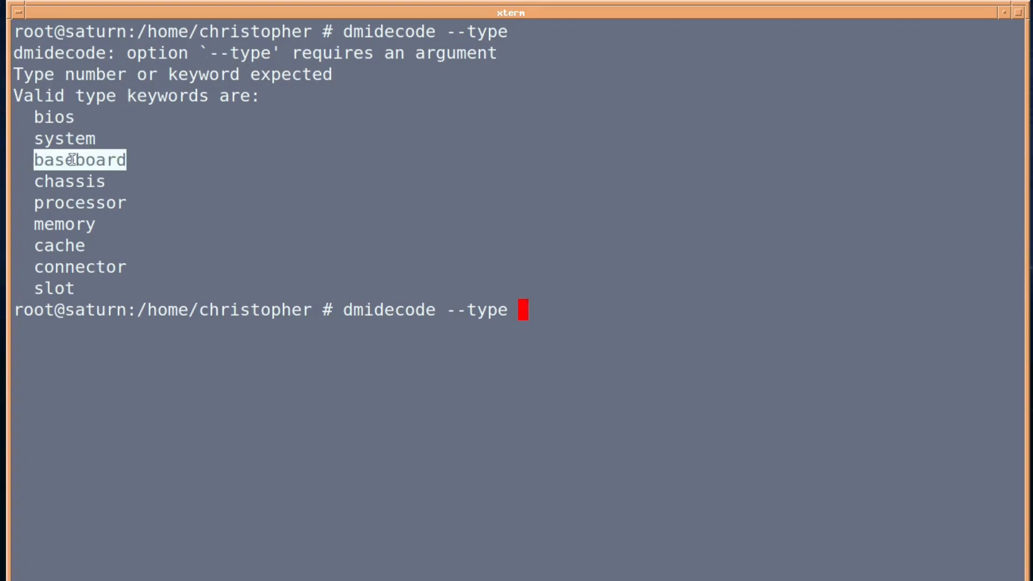
text(baseboard)
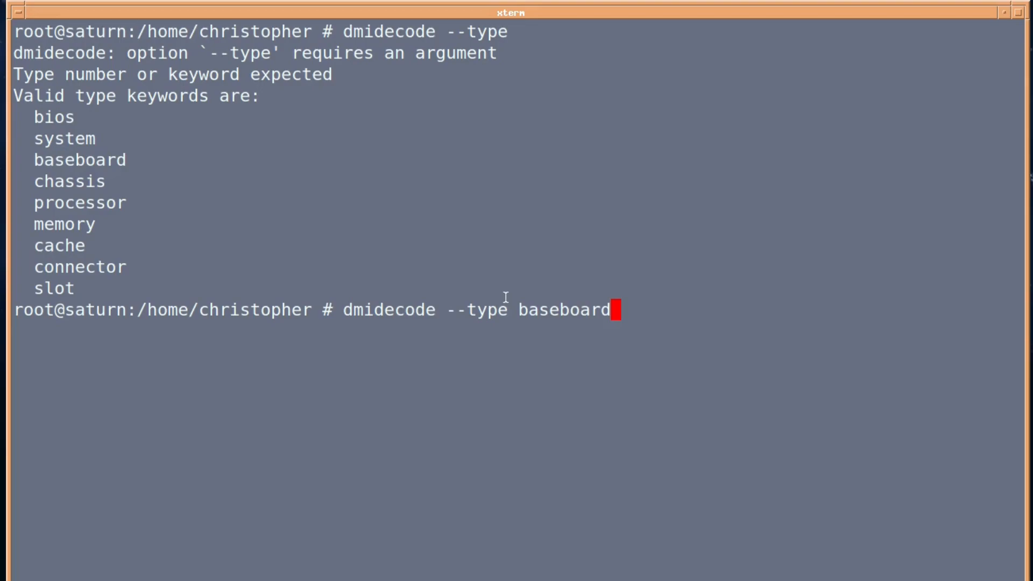
key(Return)
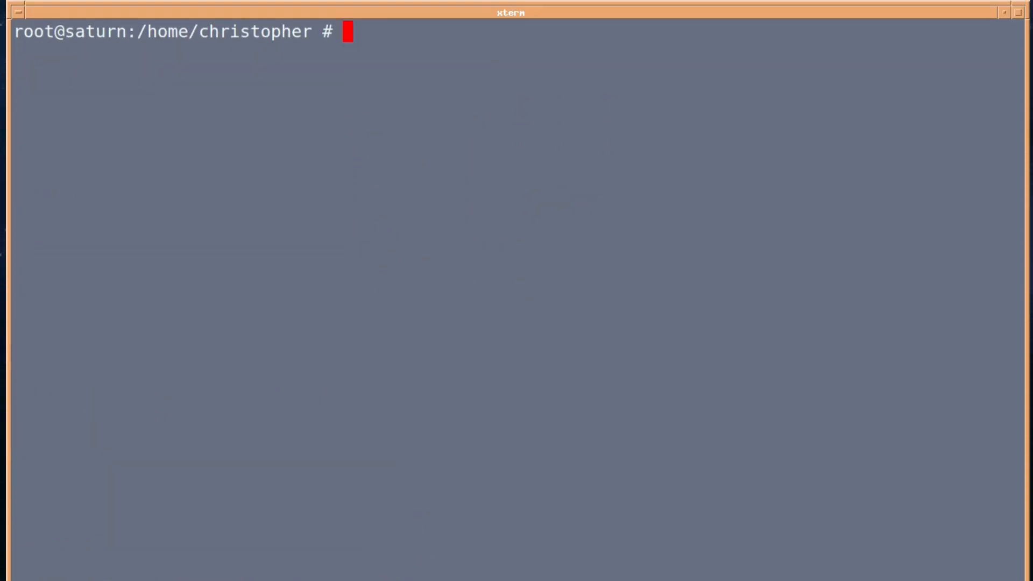
Show the type 2 base board details with 'dmidecode -t 2'
text(dmi)
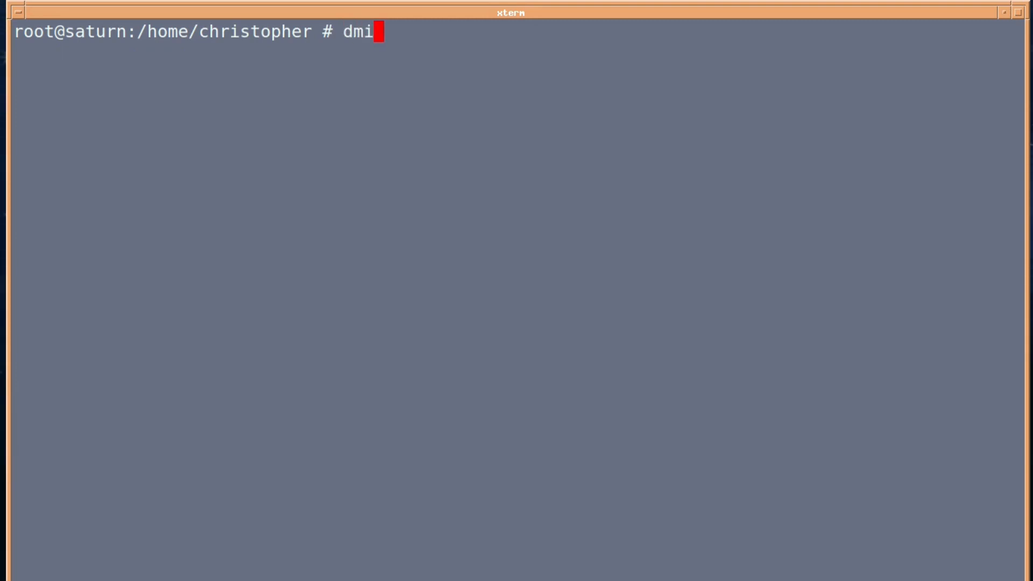
text(decode -)
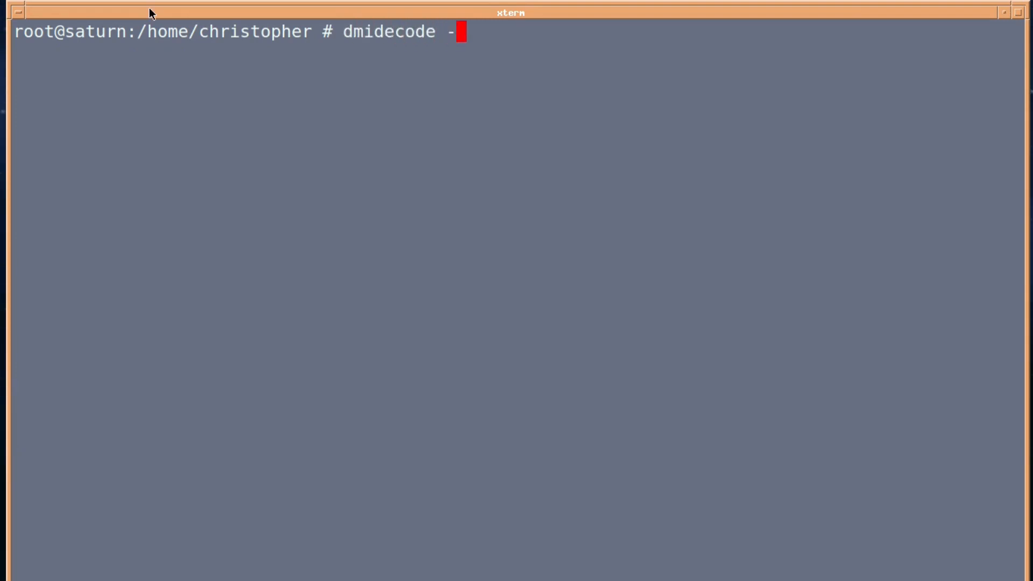
text(t 2)
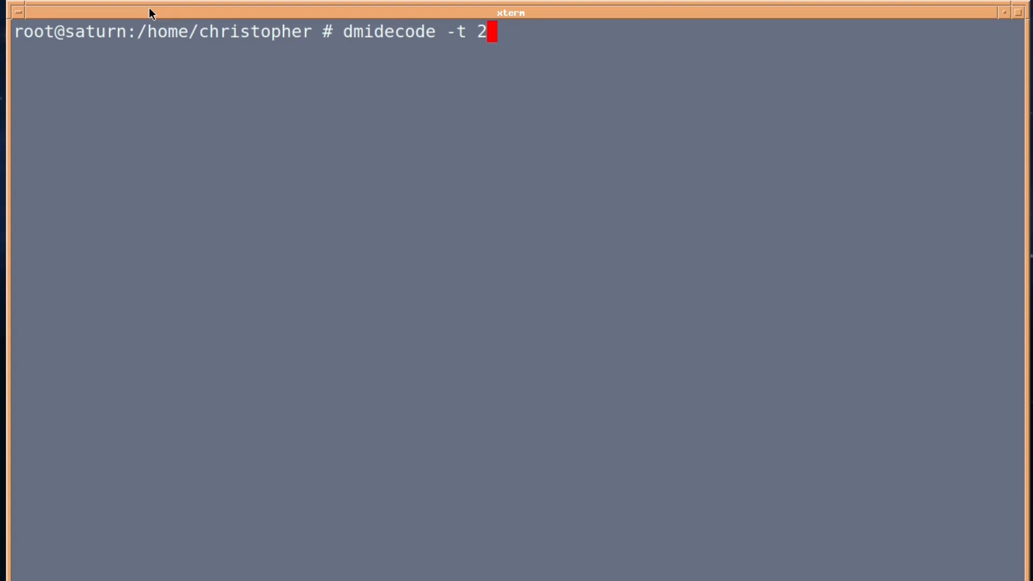
key(Return)
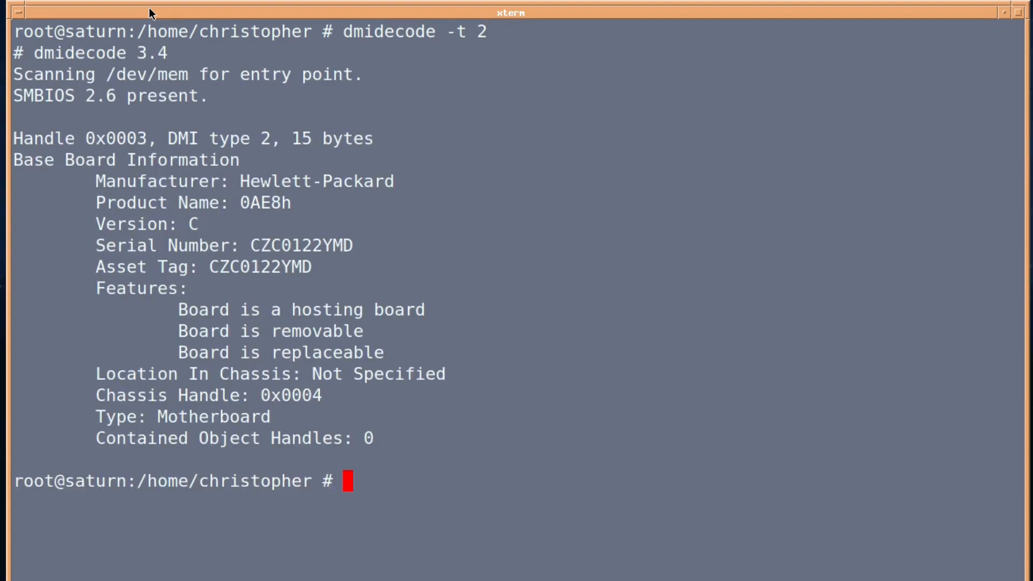
Filter that output with 'grep -i serial' to show Serial Number CZC0122YMD
text(dmidecode -t 2)
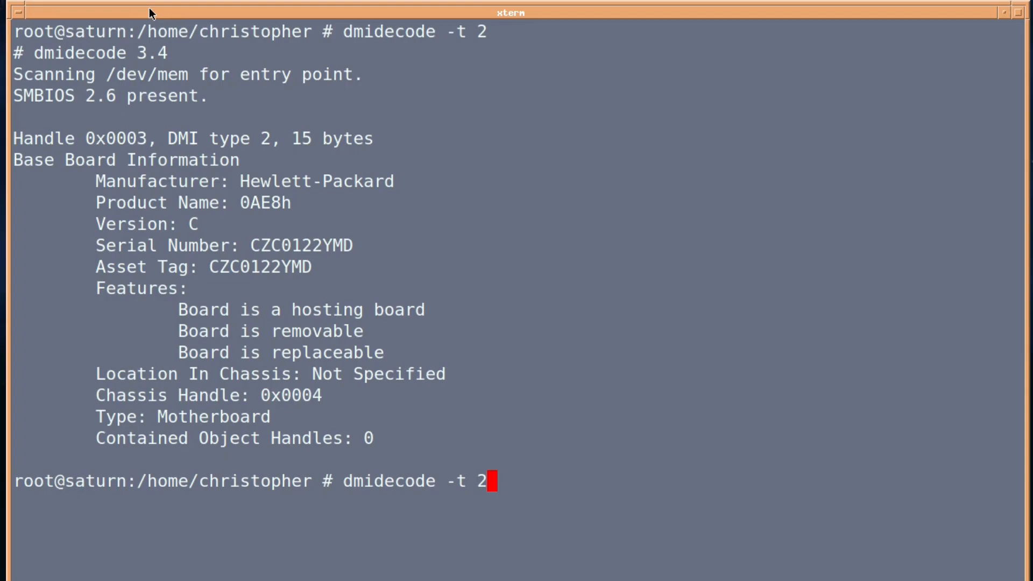
text(|)
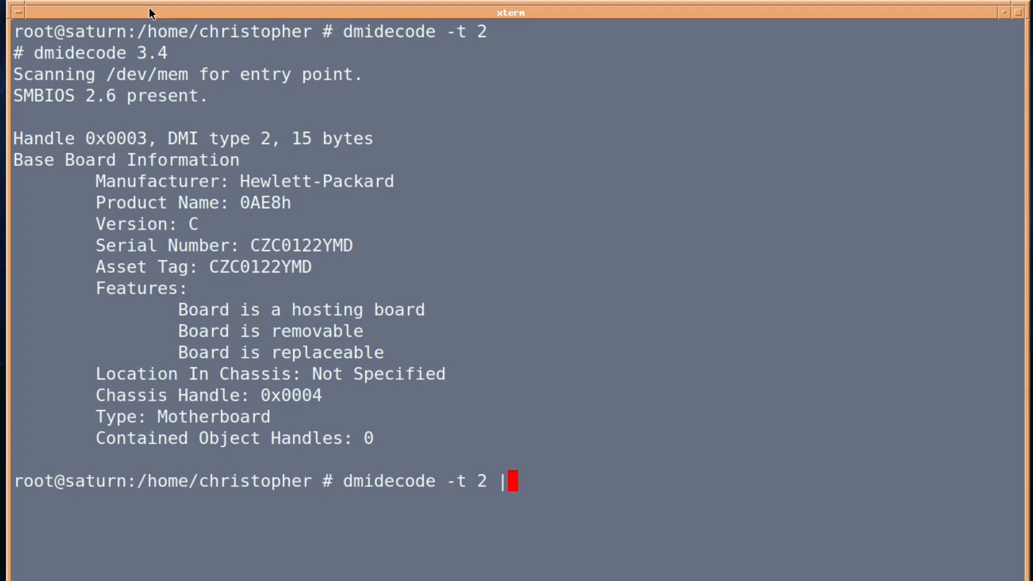
text(grep)
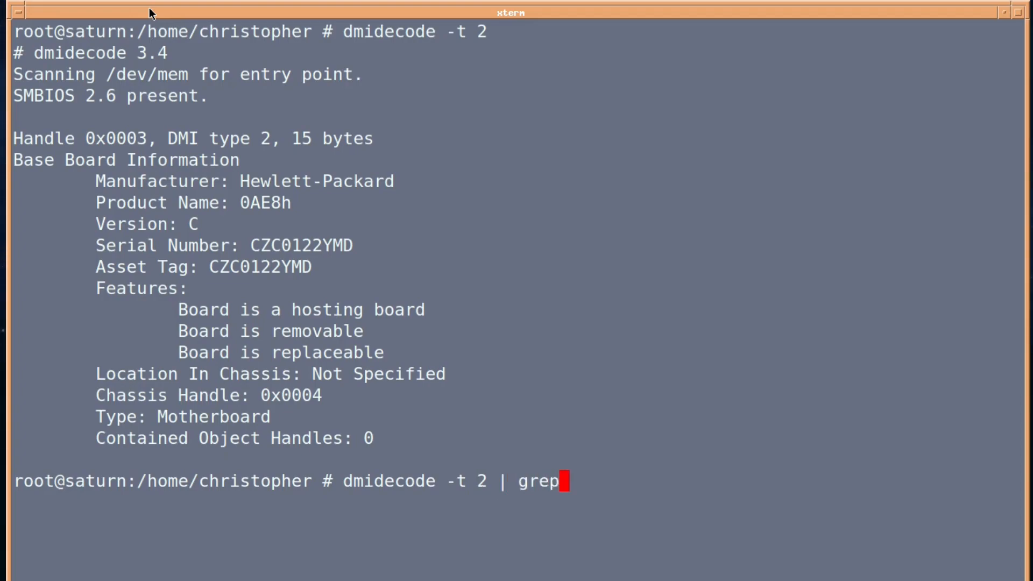
text(-i)
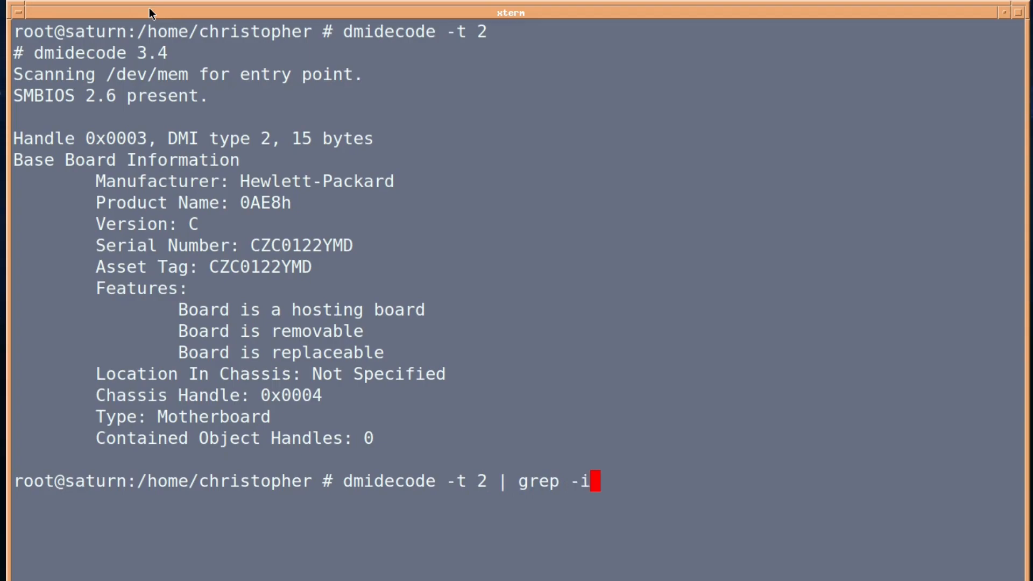
text(seri)
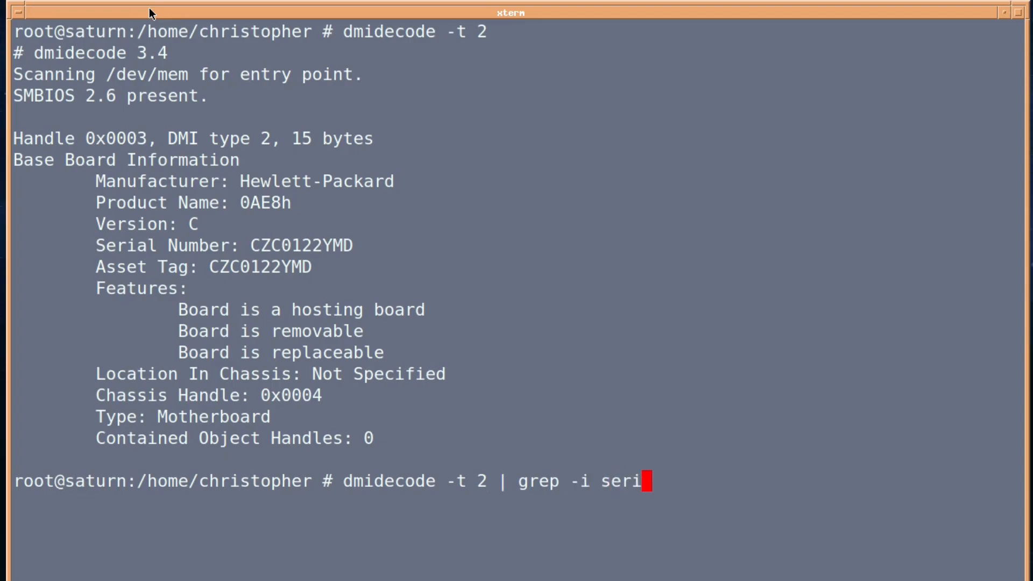
key(Return)
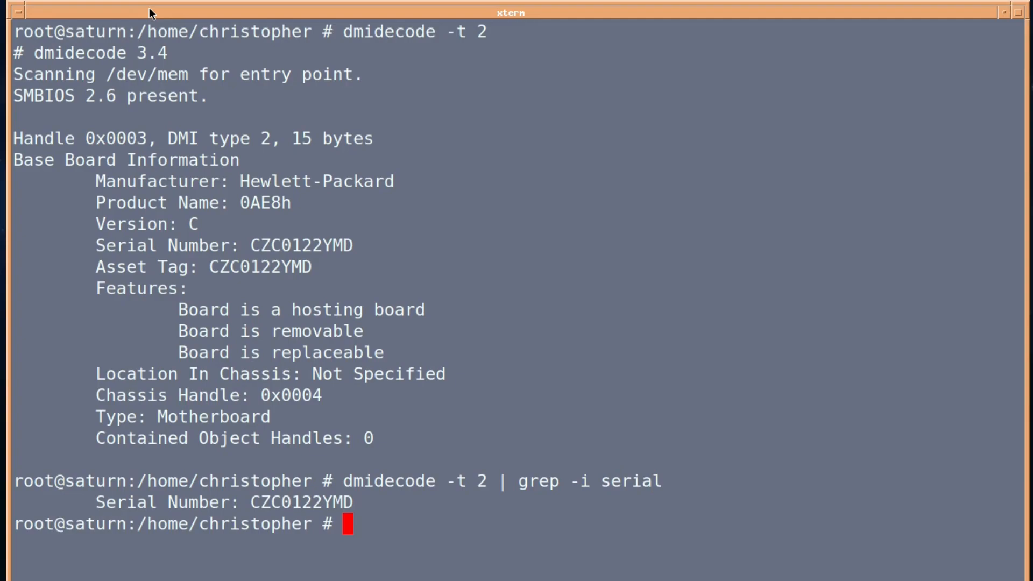